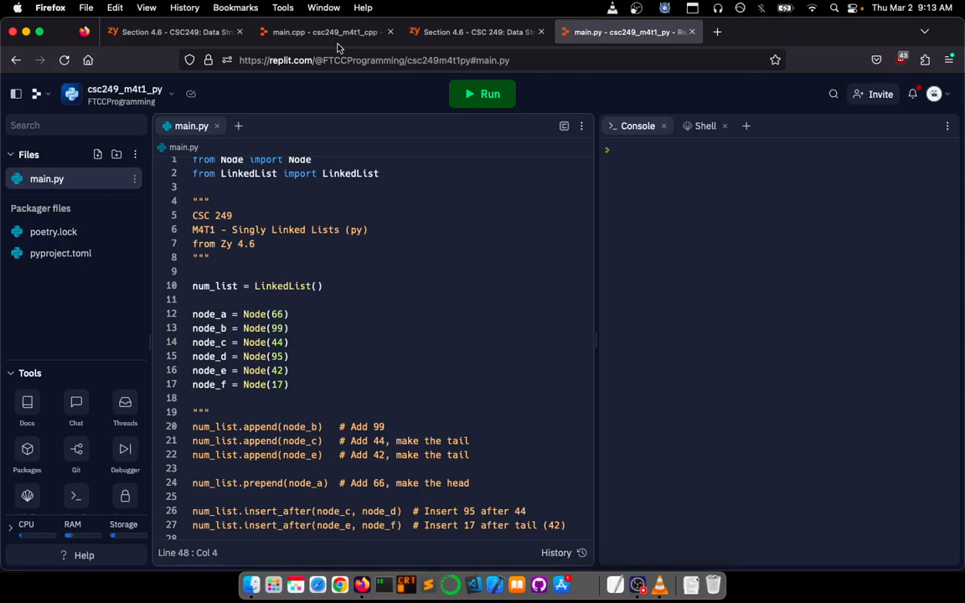
Step: Switch to the Replit Python project tab to edit main.py
{"action": "left_click", "coordinate": [325, 32]}
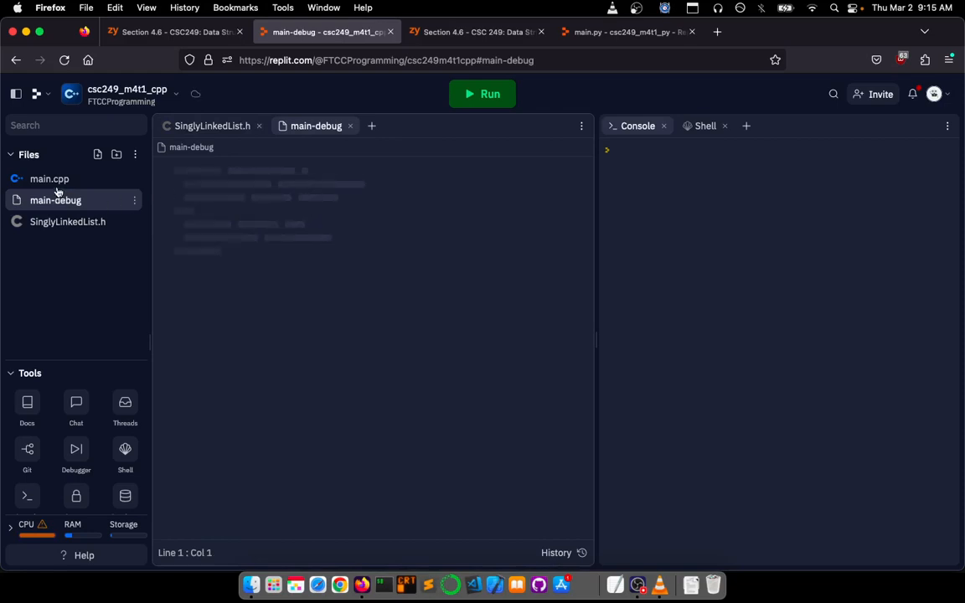
Step: Switch to the C++ repl tab to review main.cpp, main-debug and SinglyLinkedList.h
{"action": "left_click", "coordinate": [477, 32]}
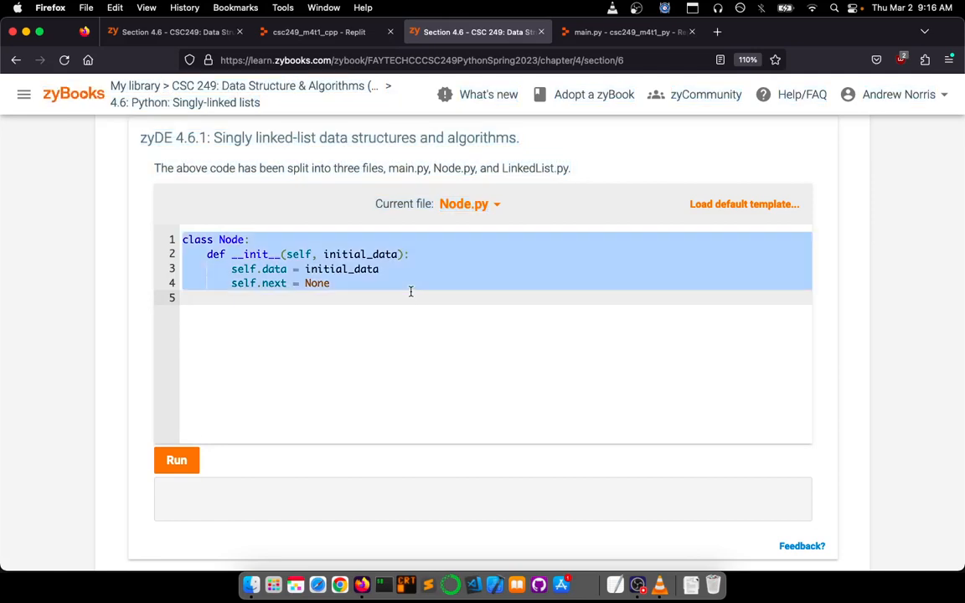
Step: Return to the Python repl and start a new file to become Node.py
{"action": "left_click", "coordinate": [628, 32]}
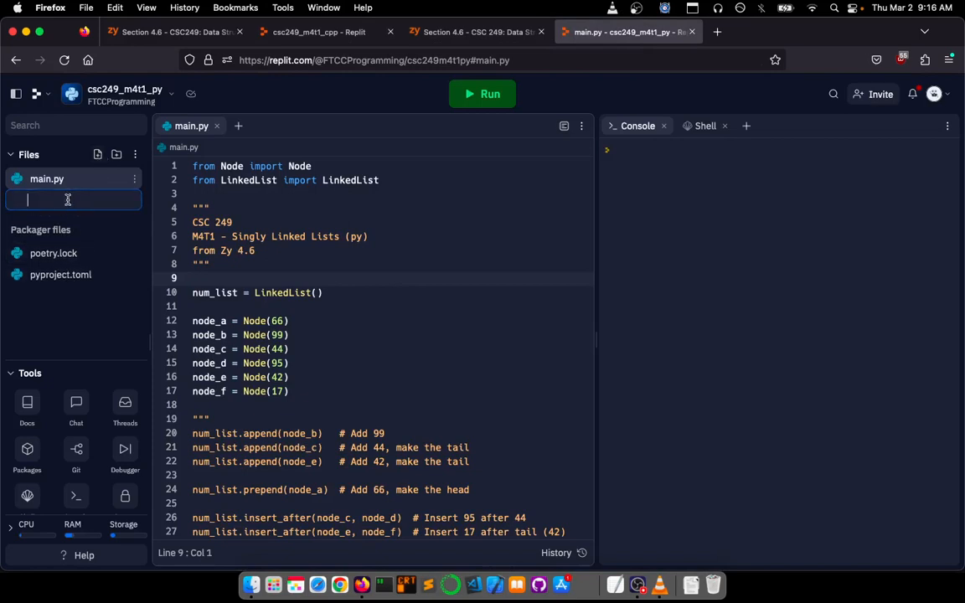
{"action": "left_click", "coordinate": [57, 200]}
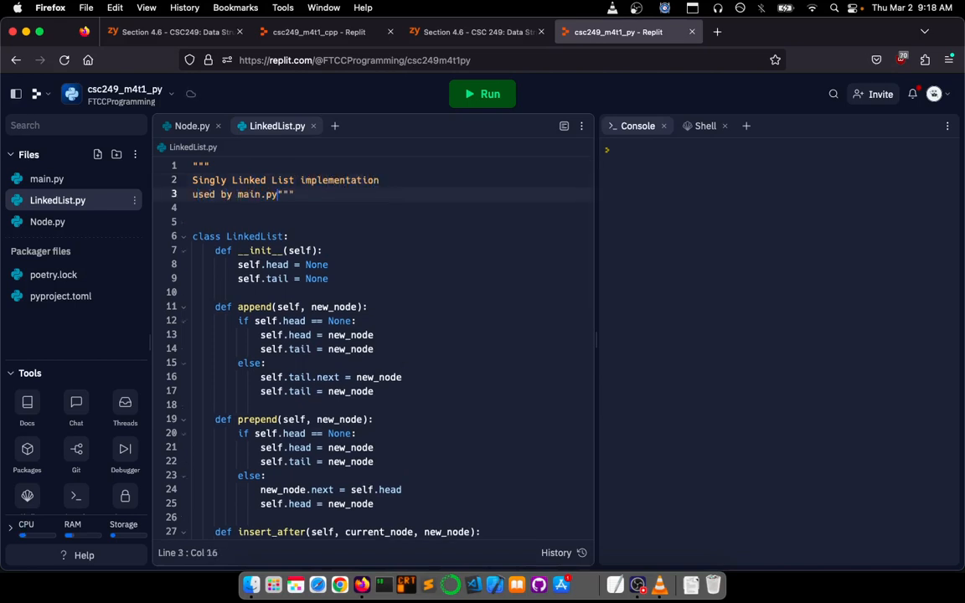